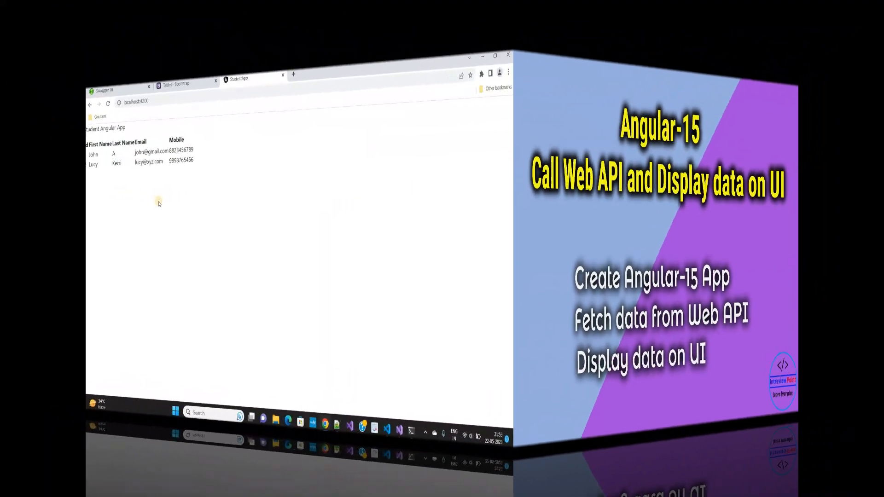
Switch from the Chrome preview of the unstyled table back to the StudentApp code.
left_click(494, 56)
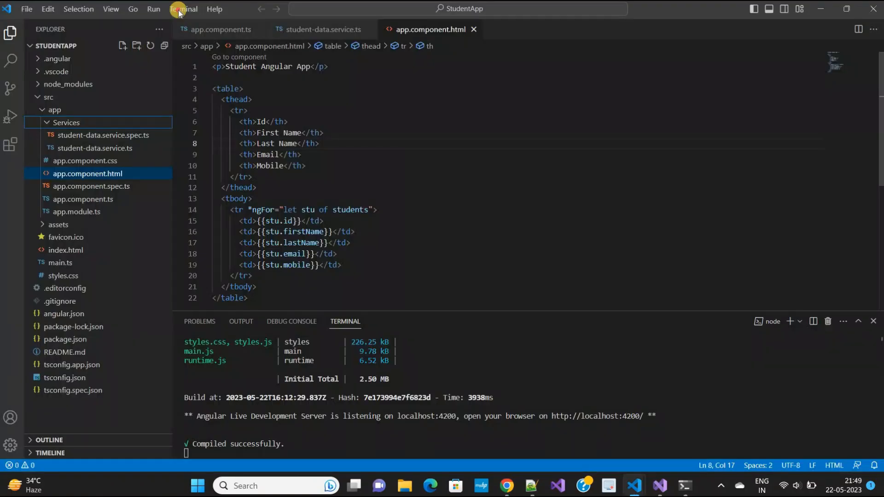
Run npm install bootstrap in a new terminal for the StudentApp project.
left_click(183, 9)
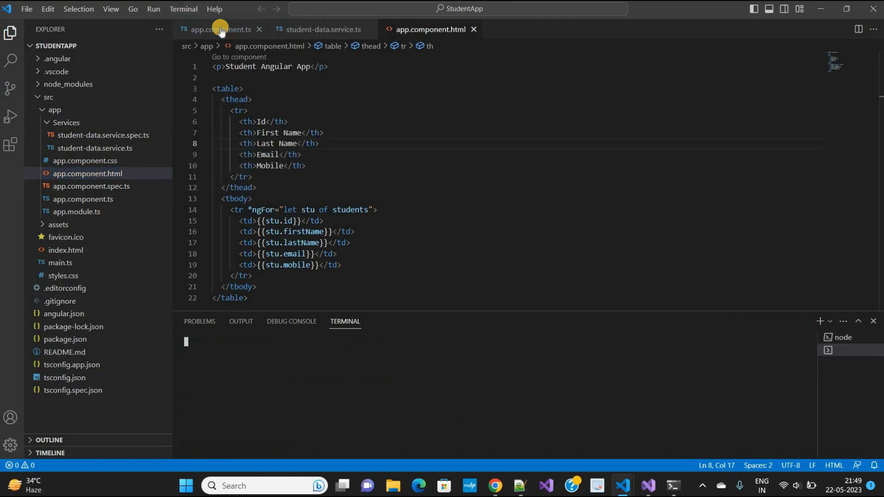
left_click(220, 29)
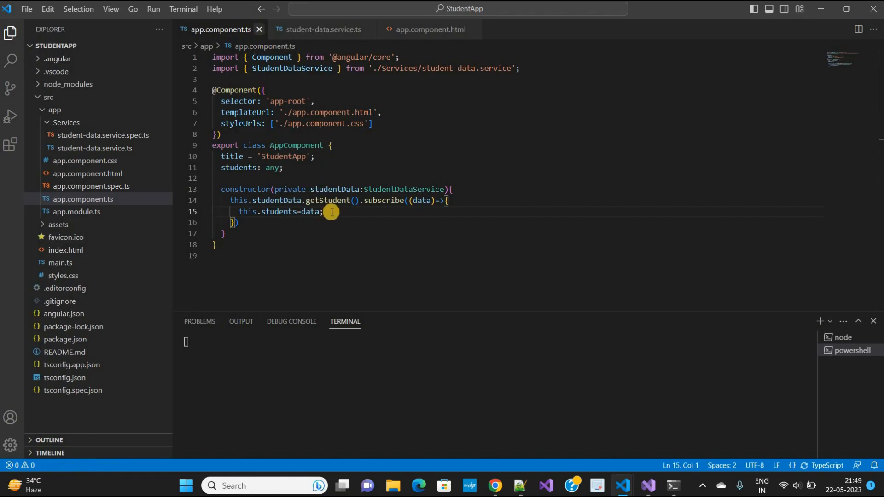
left_click(426, 30)
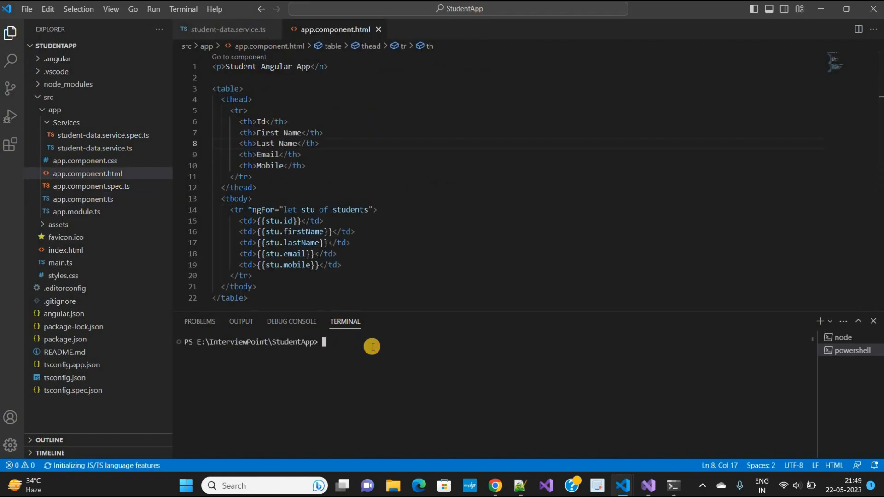
type("npm install bootstrap")
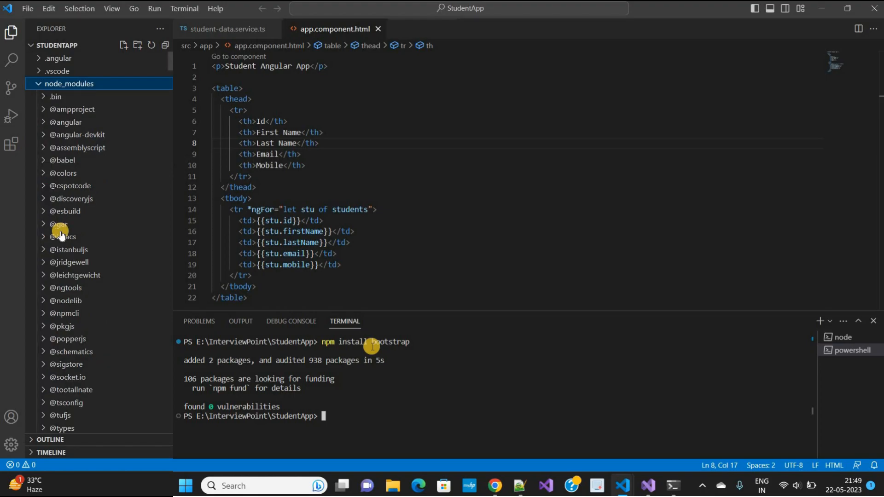
Expand node_modules/bootstrap/dist in the Explorer to reach the compiled CSS files.
scroll("down", 3)
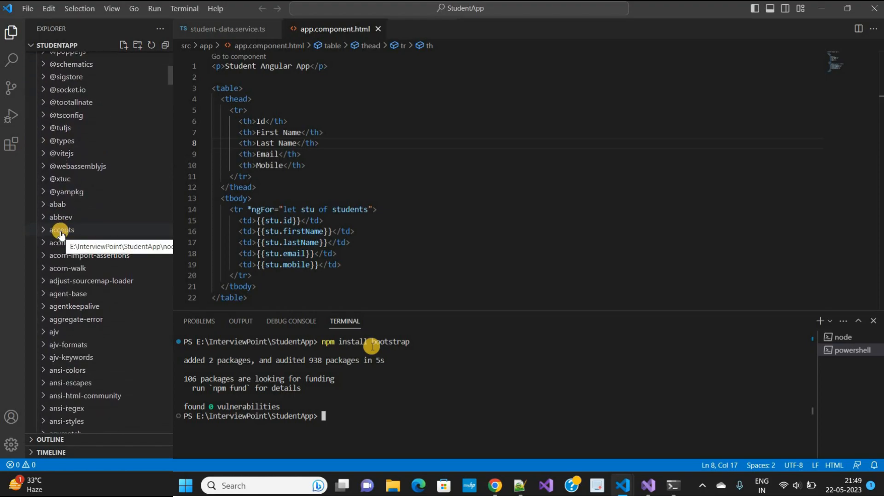
scroll("down", 3)
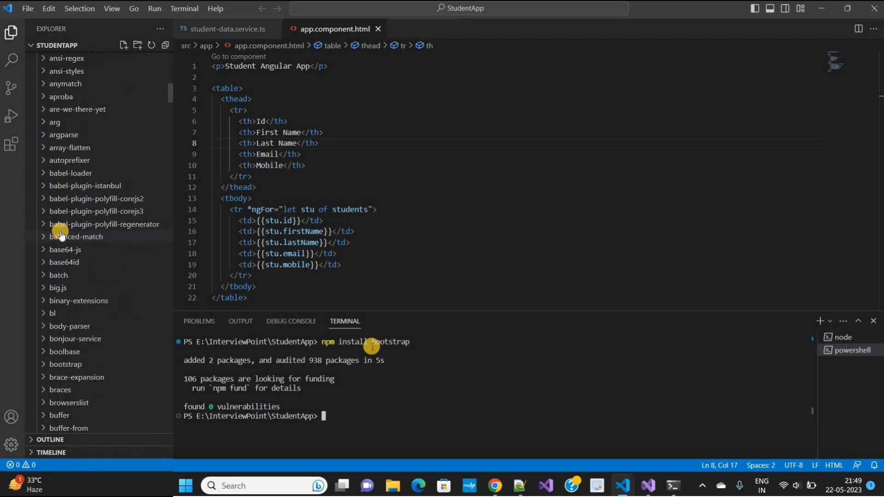
scroll("down", 3)
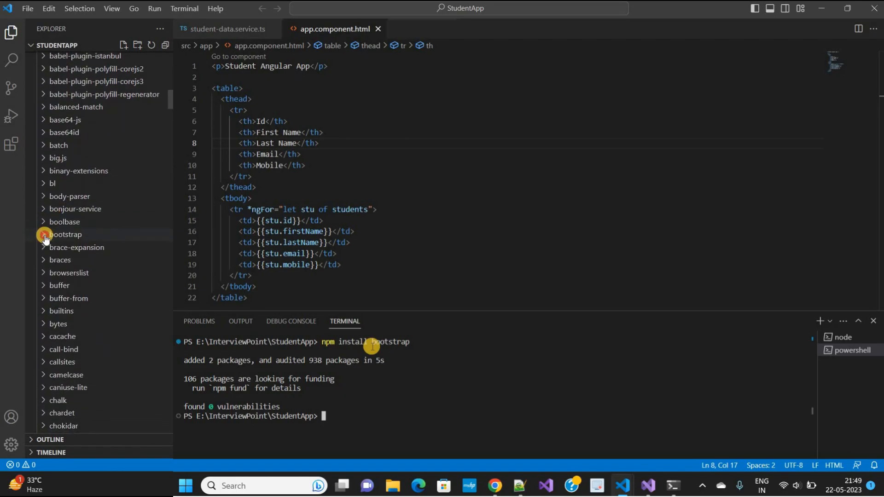
left_click(66, 235)
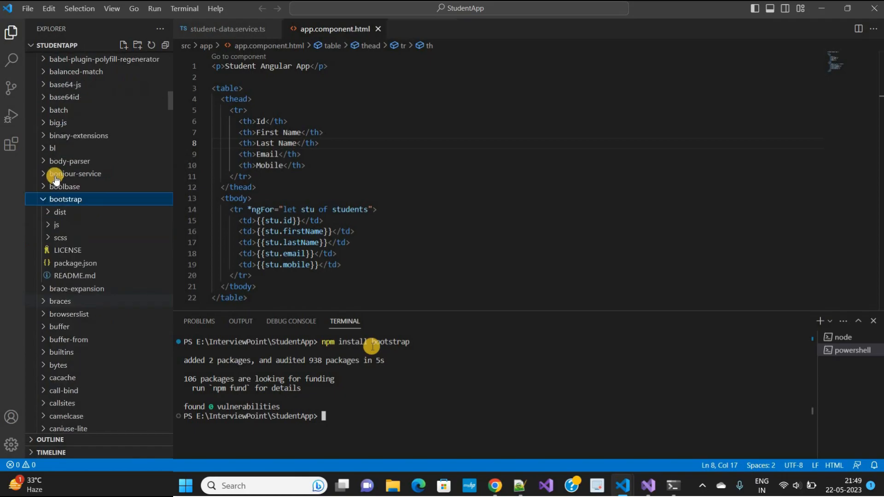
scroll("down", 3)
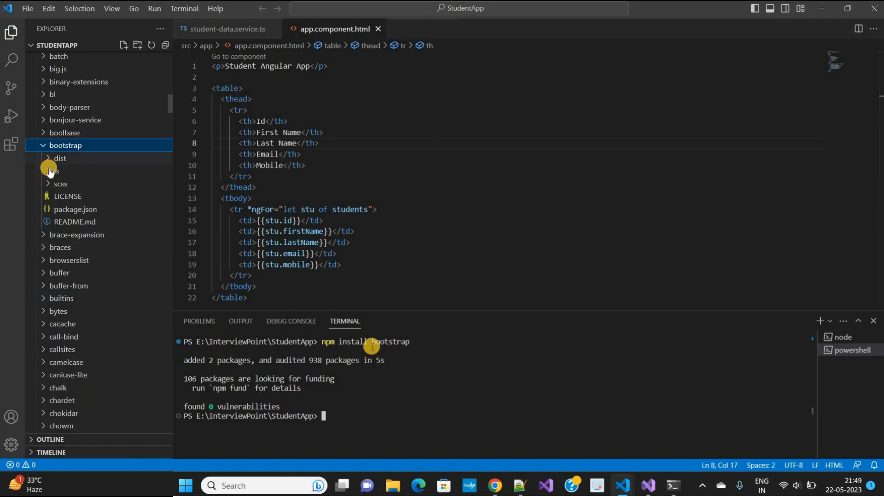
left_click(59, 172)
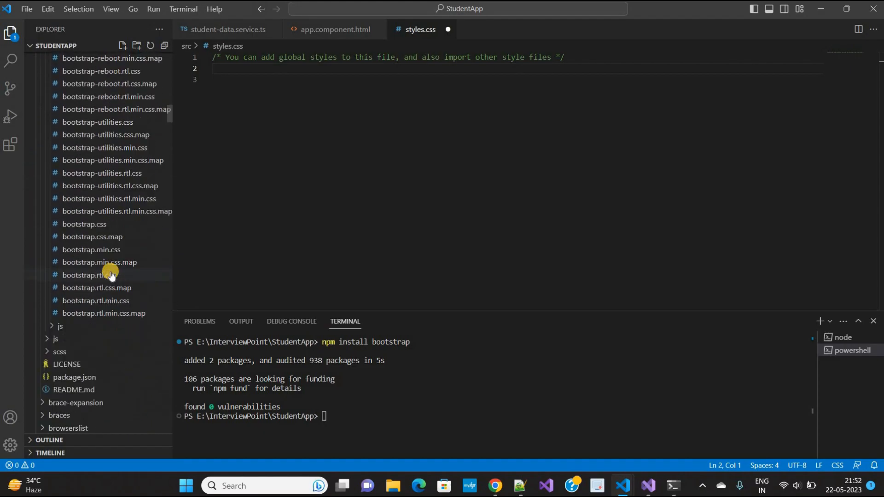
scroll("down", 3)
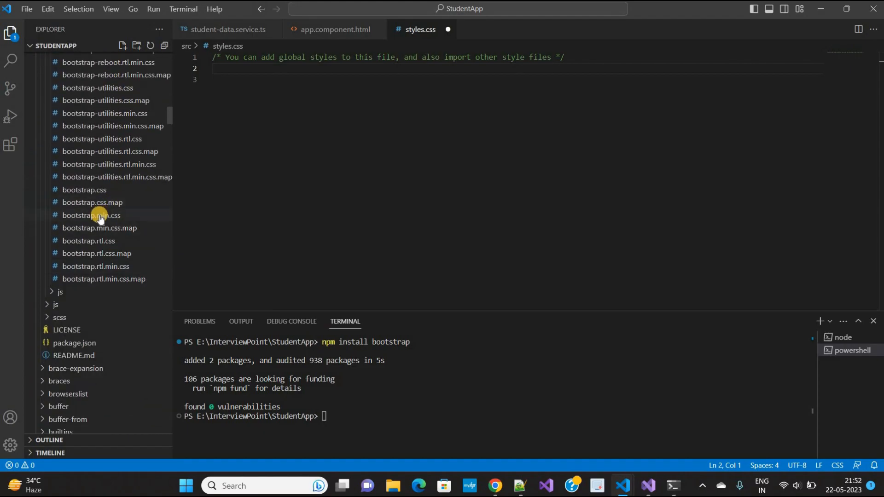
mouse_move(150, 254)
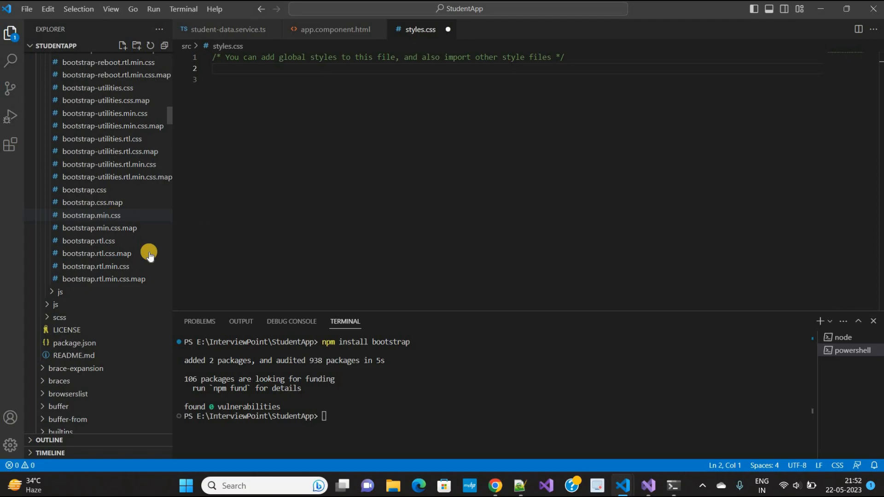
right_click(91, 216)
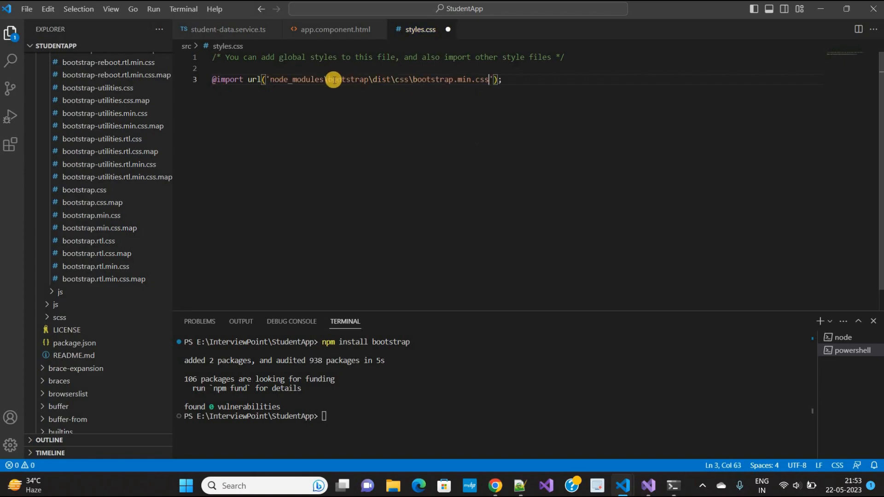
double_click(310, 79)
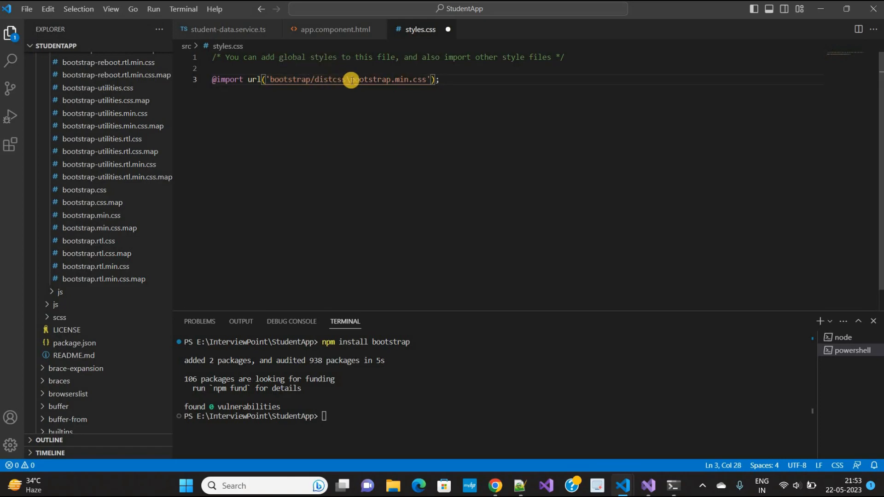
type("/cs")
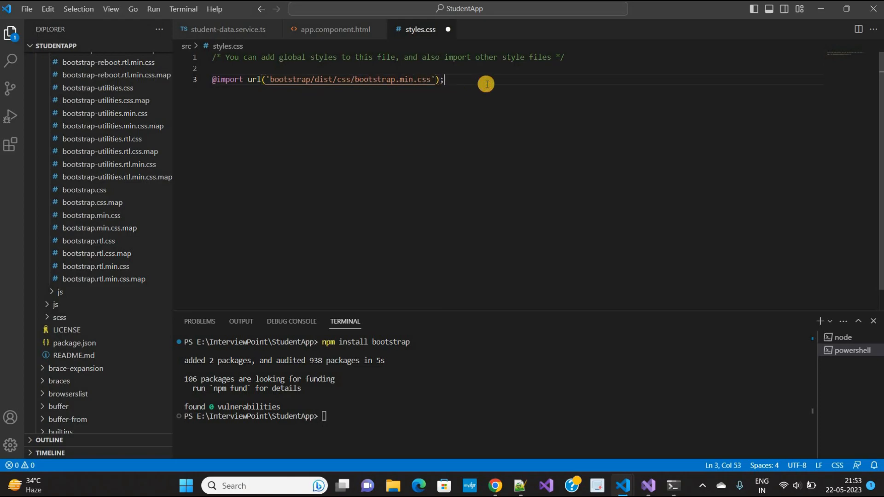
key("ctrl+s")
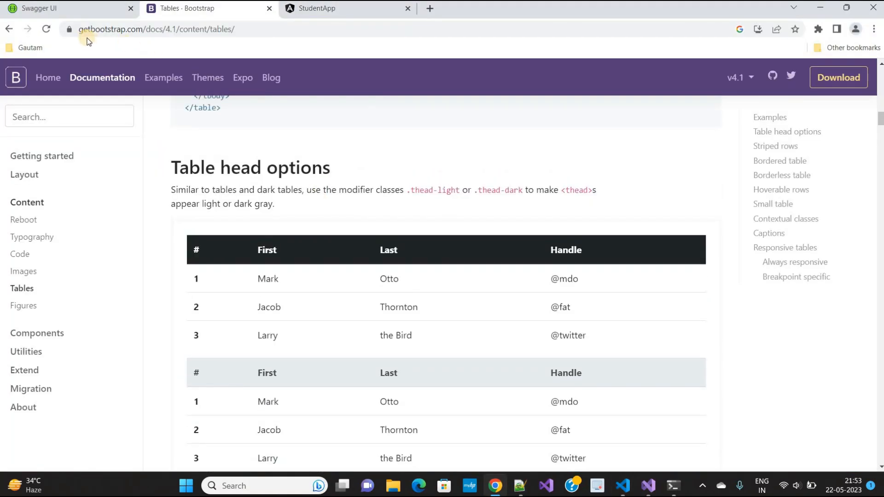
mouse_move(351, 265)
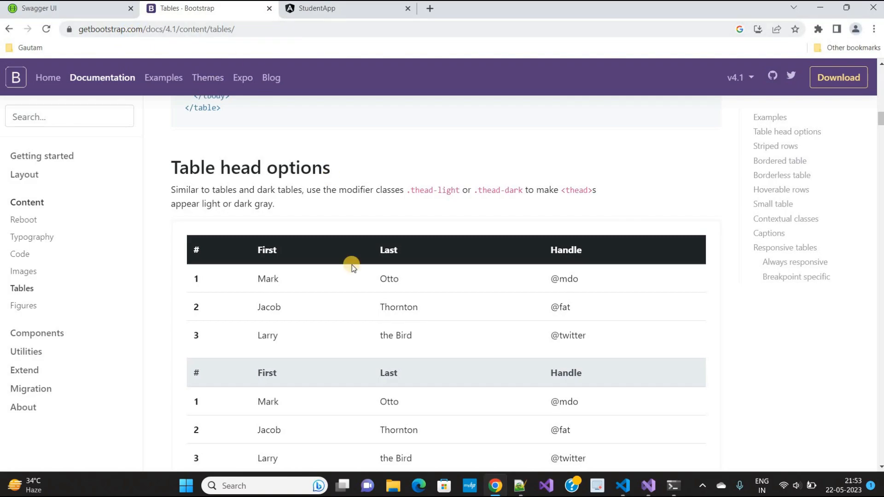
Scroll to Bootstrap's table code sample and select its class="table" markup.
scroll("down", 3)
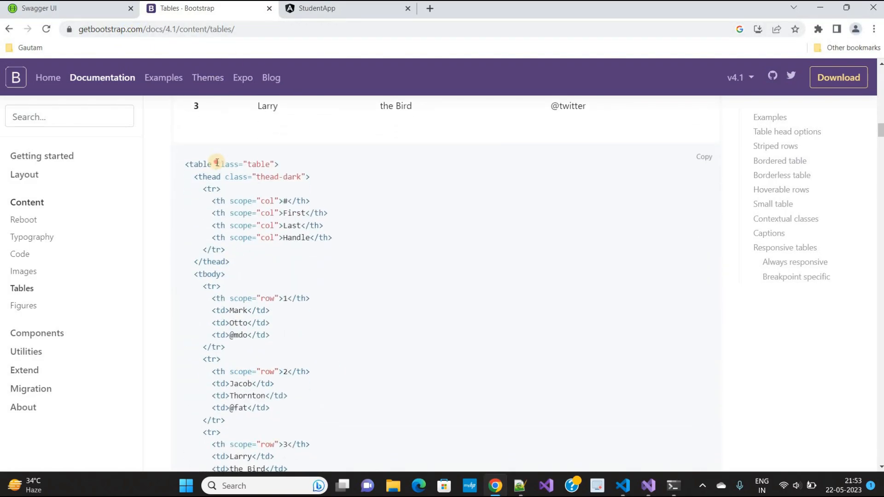
double_click(243, 164)
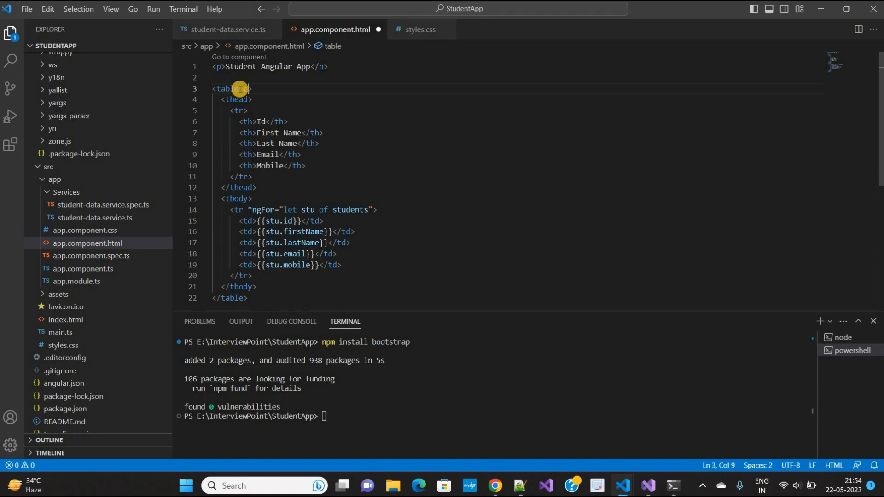
Add class="table" to <table> and class="thead-dark" to <thead>, then switch to the browser.
type("class=\"\"")
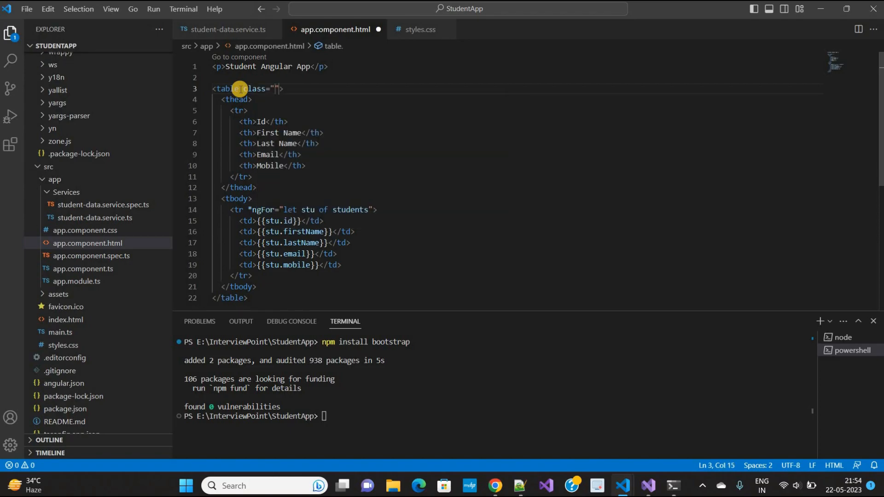
type("tab")
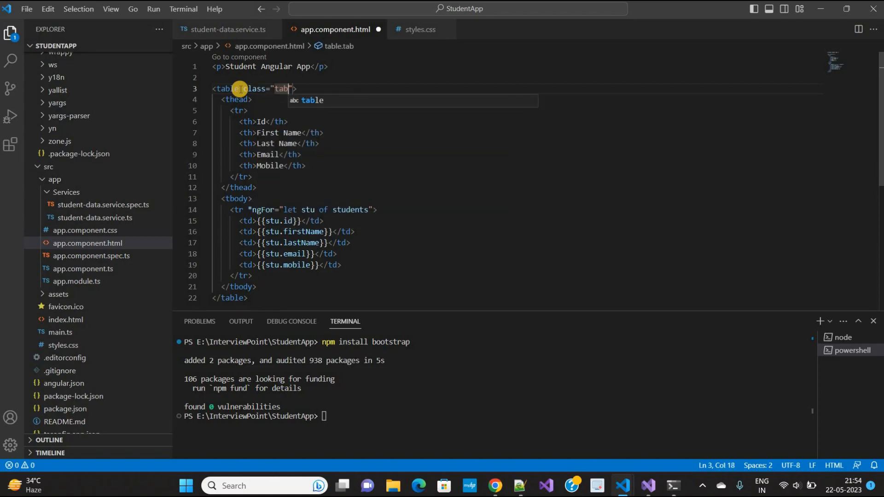
type("le")
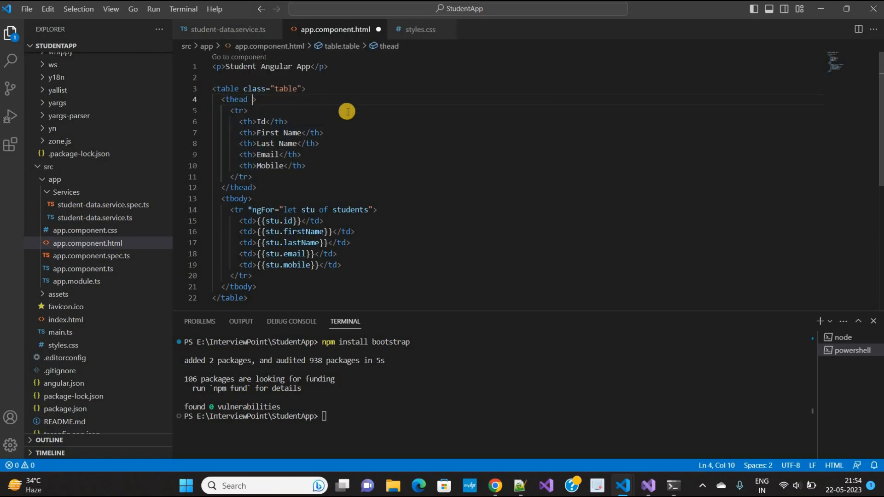
type("class=\"thead-dark\"")
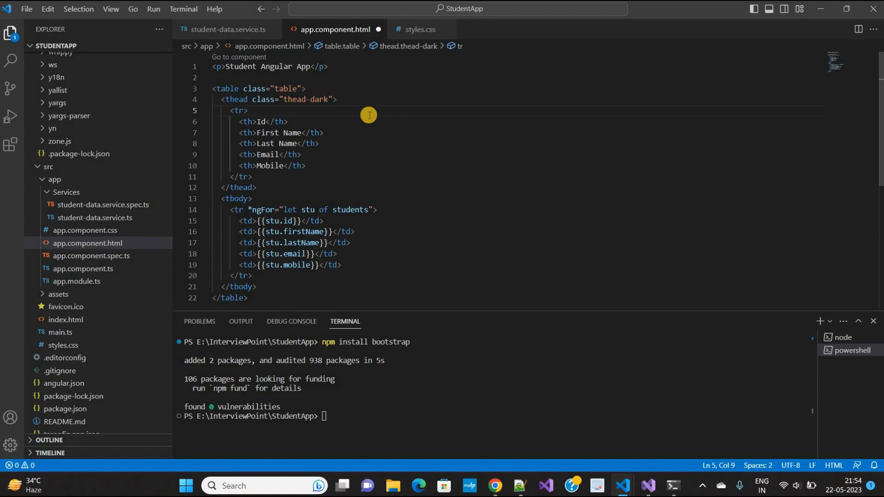
key("alt+tab")
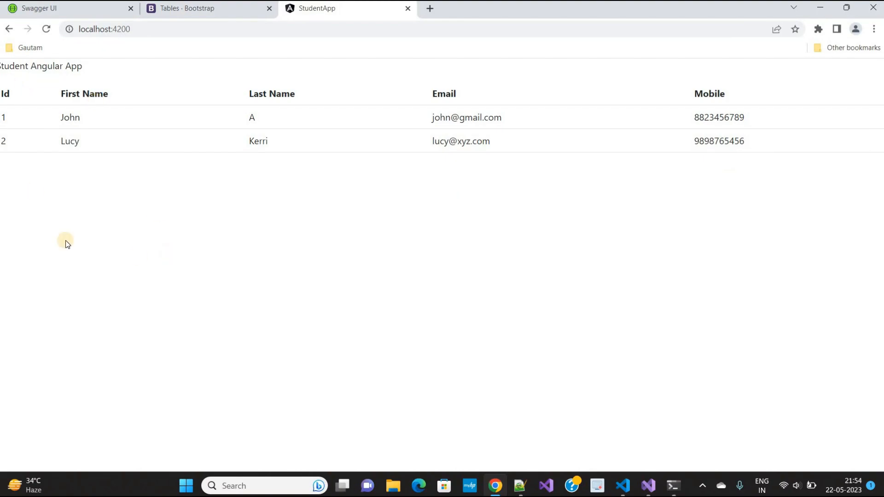
mouse_move(268, 277)
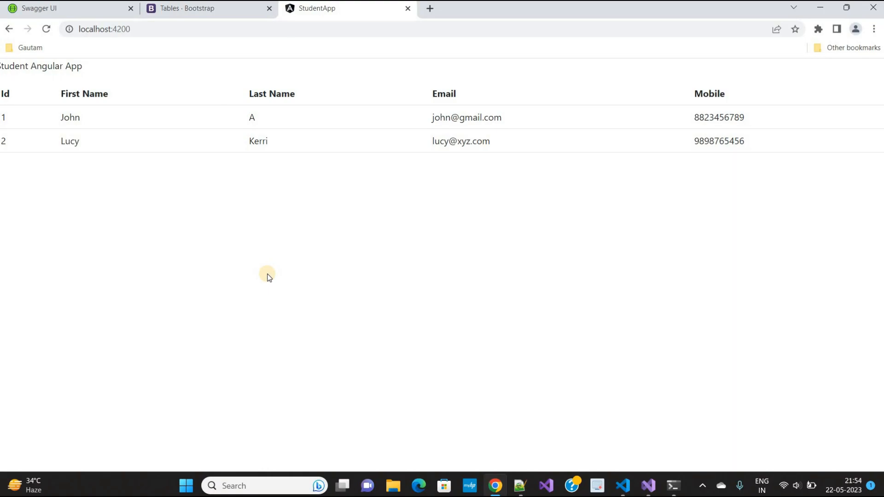
mouse_move(185, 263)
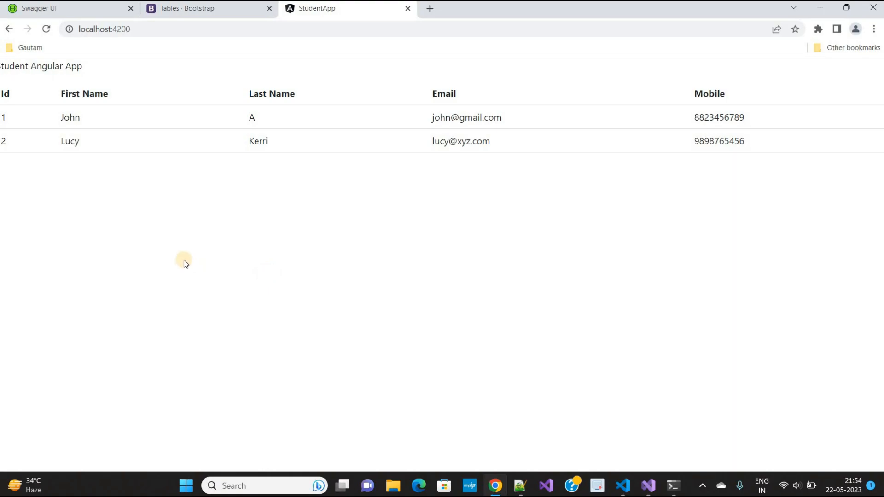
Return to the 'Tables - Bootstrap' documentation tab after checking the app.
left_click(197, 8)
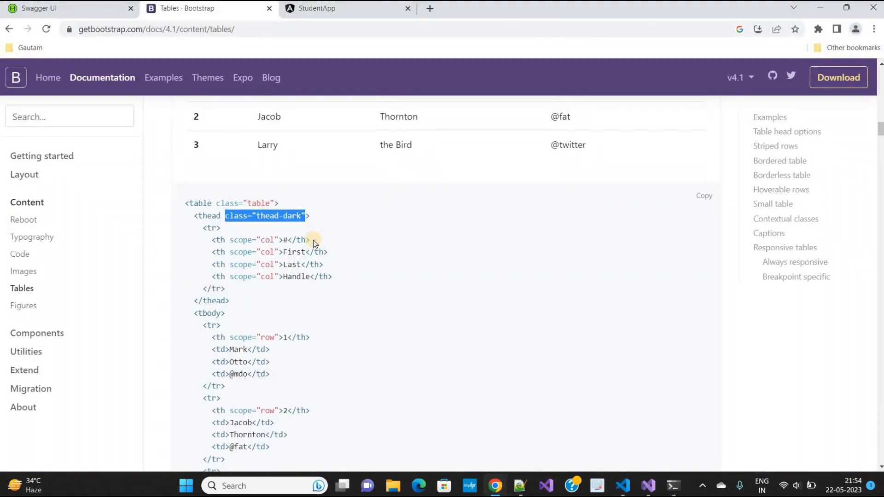
Scroll to the Striped rows example and select its table-striped class.
scroll("down", 3)
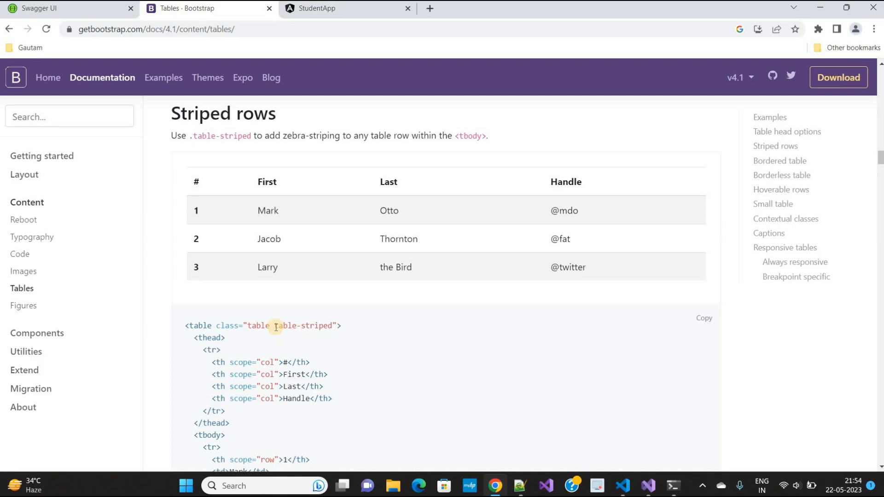
double_click(298, 326)
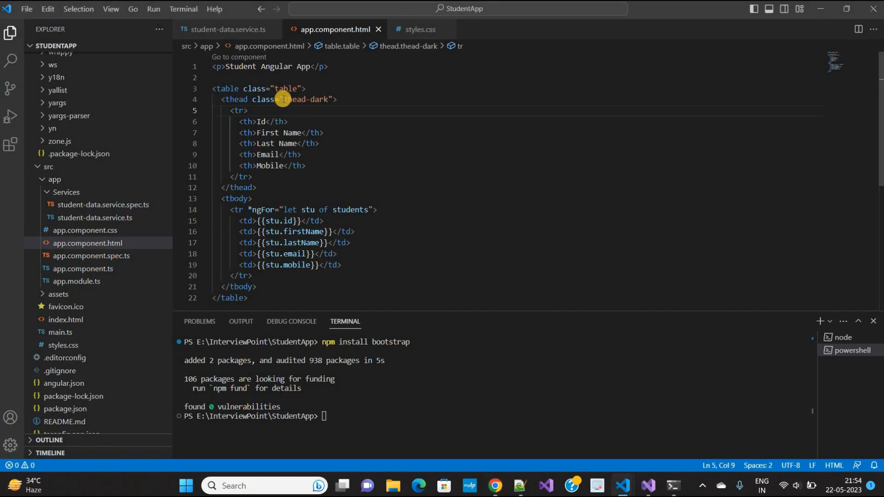
Replace thead-dark on the <thead> with table-striped and switch to the browser.
double_click(305, 99)
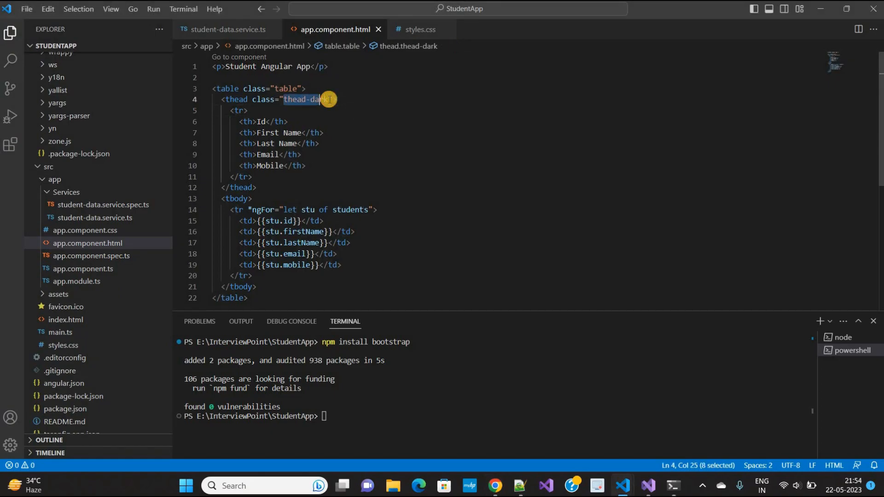
type("table-striped")
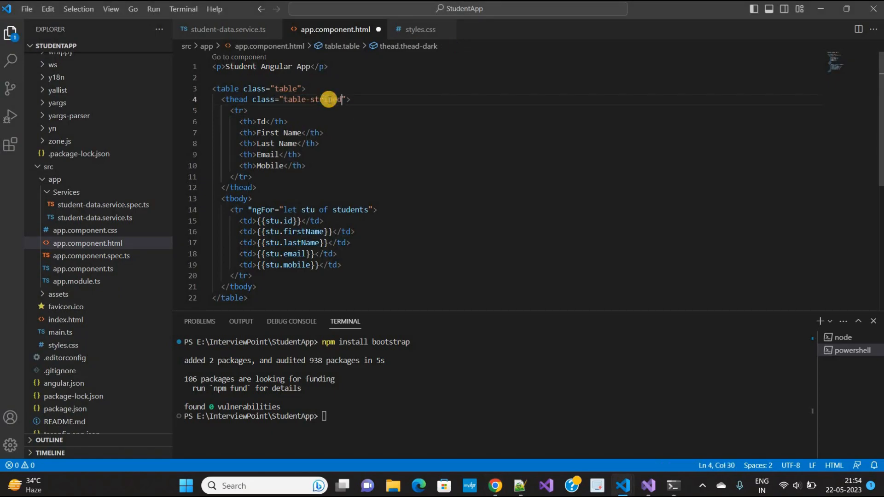
key("alt+tab")
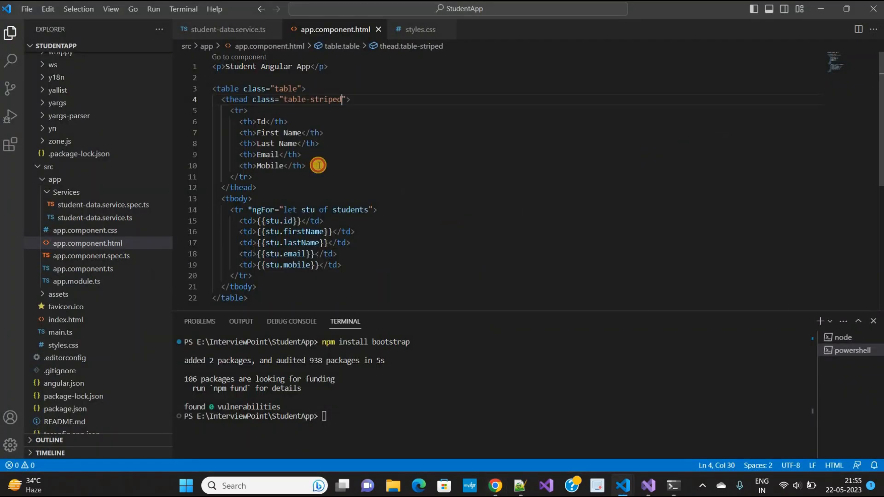
Add a <th>Action</th> header and a <td><button>Edit</button></td> cell to each student row.
key("enter")
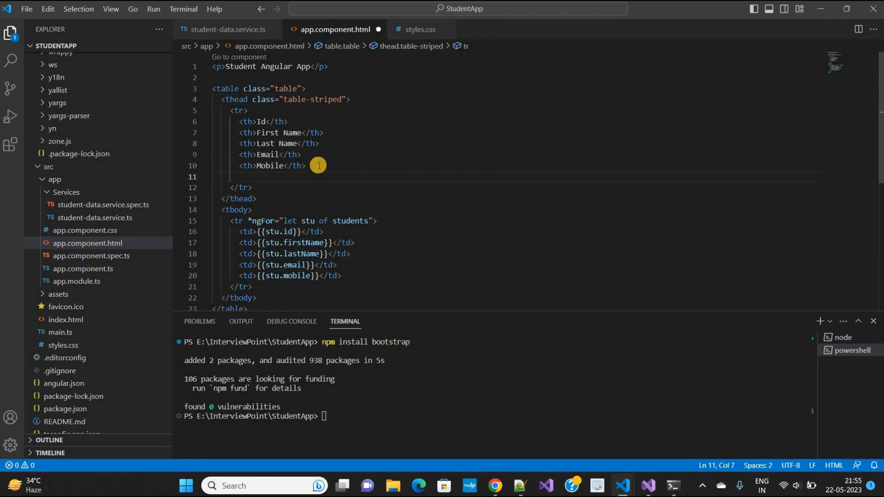
type("<th></th>")
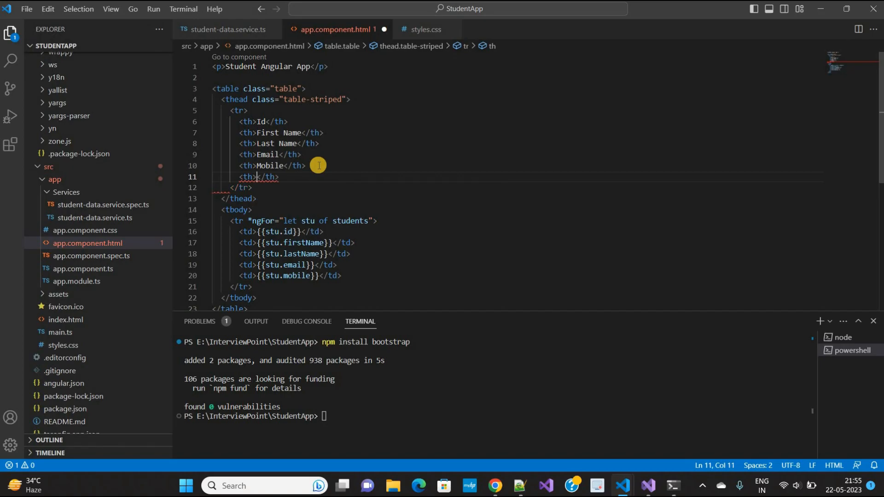
type("Action")
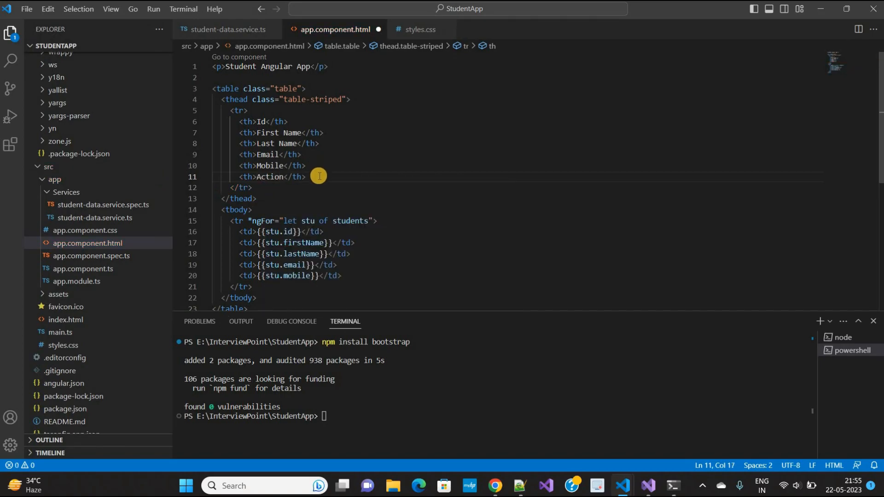
mouse_move(351, 276)
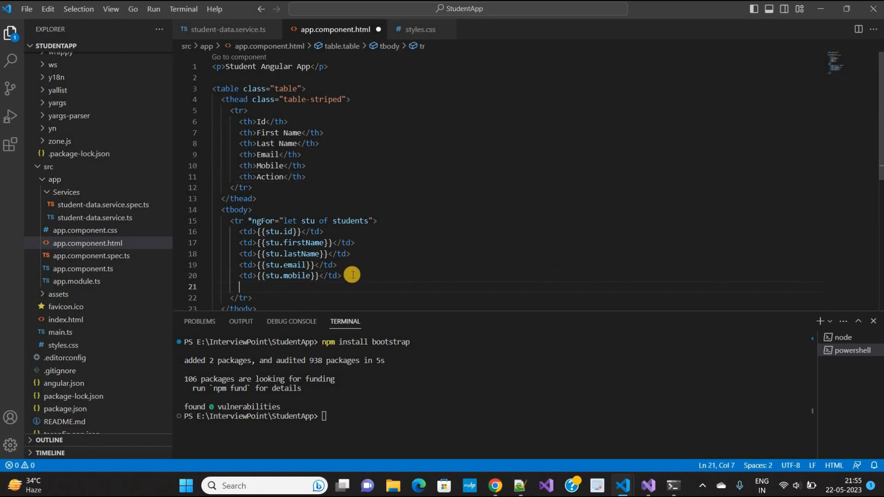
type("<td></td>")
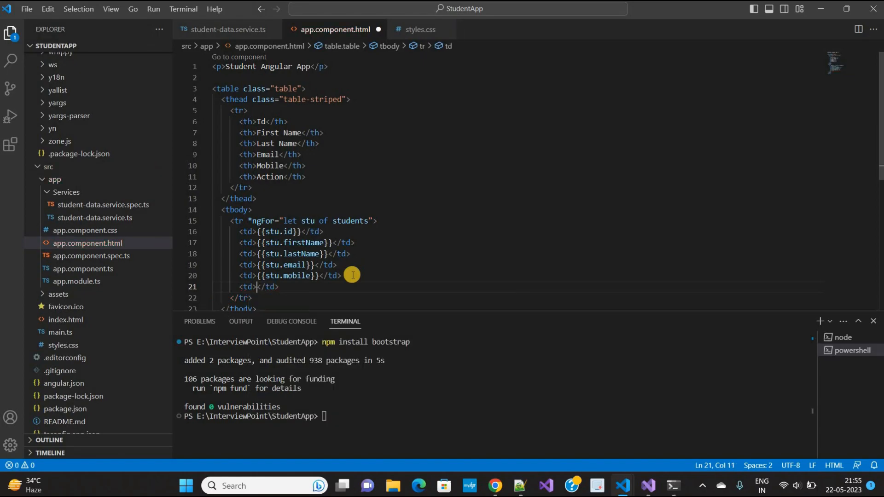
type("button></button")
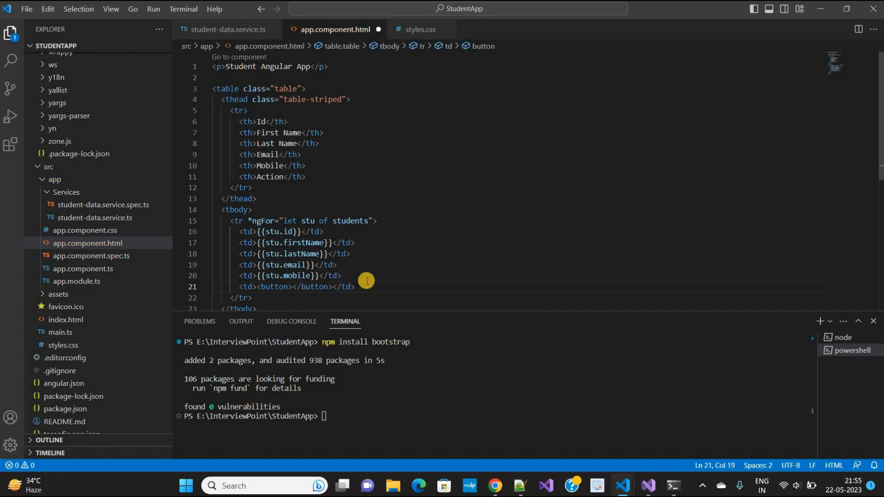
type("Edit")
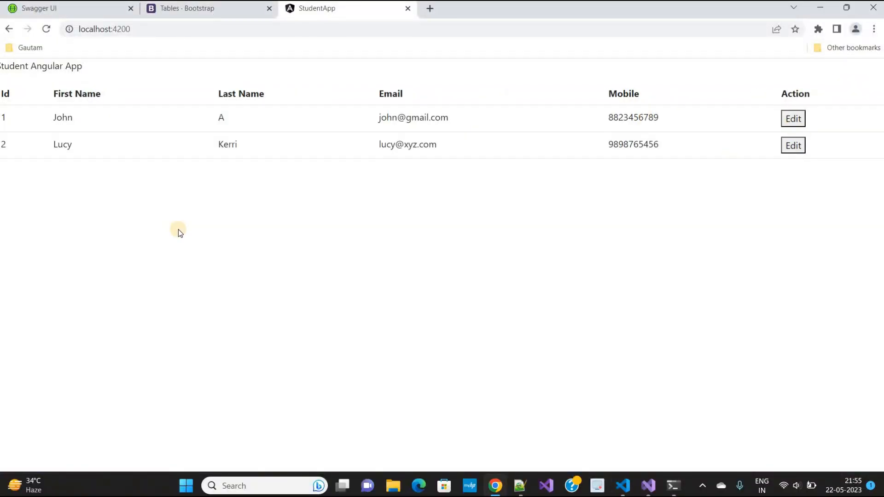
mouse_move(199, 253)
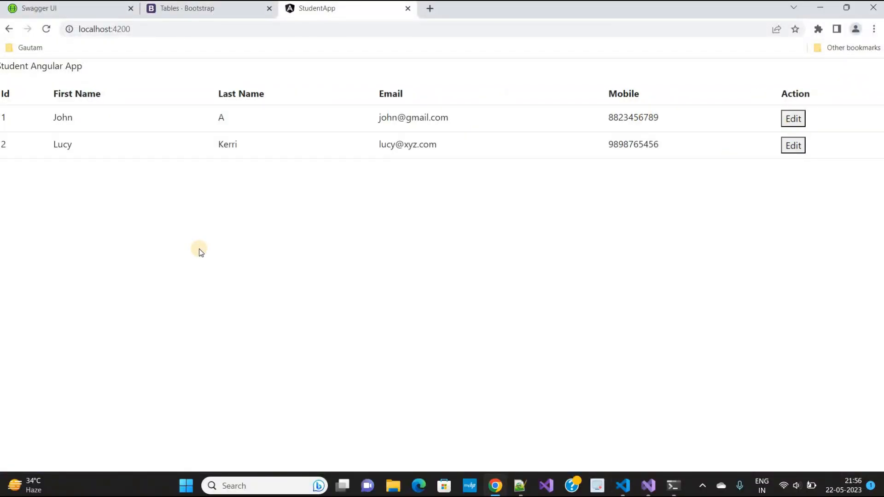